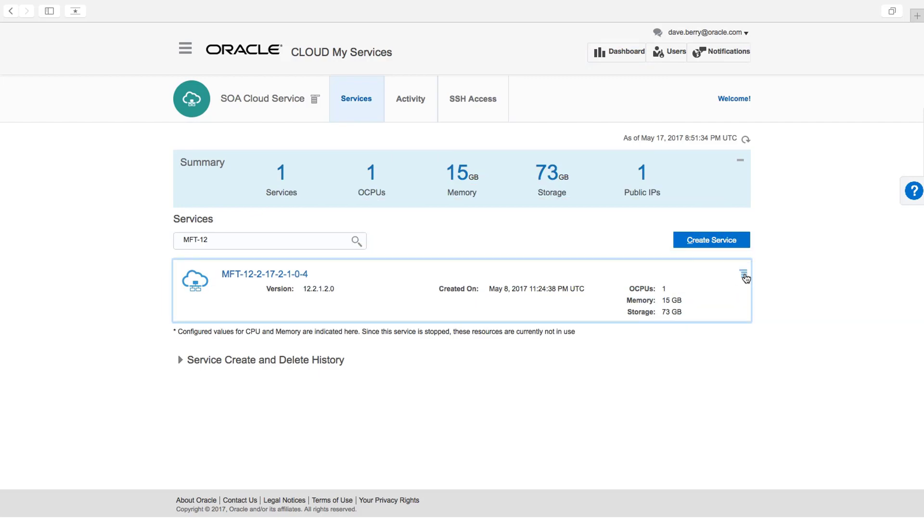
Step: Open the action menu for the MFT-12-2-17-2-1-0-4 service row
{"action": "left_click", "coordinate": [744, 275]}
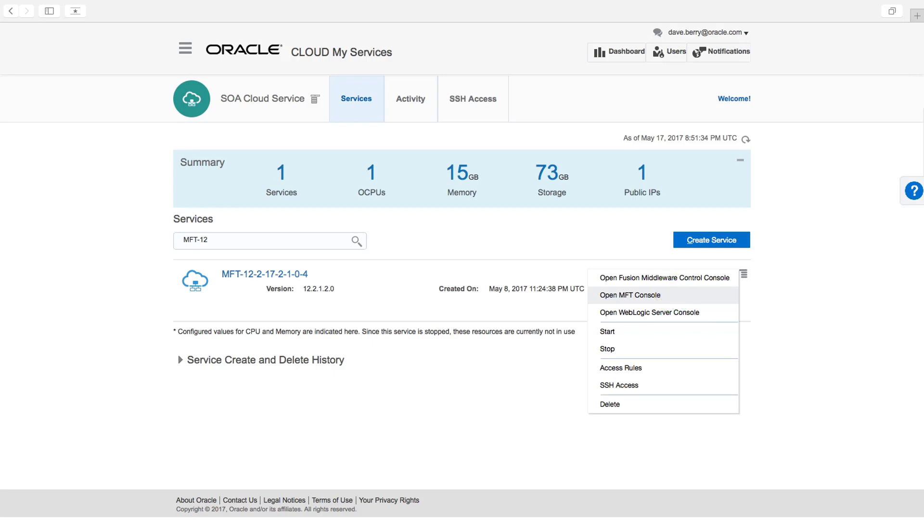
Step: Open the MFT console and copy the embedded servers' Root Directory path
{"action": "left_click", "coordinate": [630, 294]}
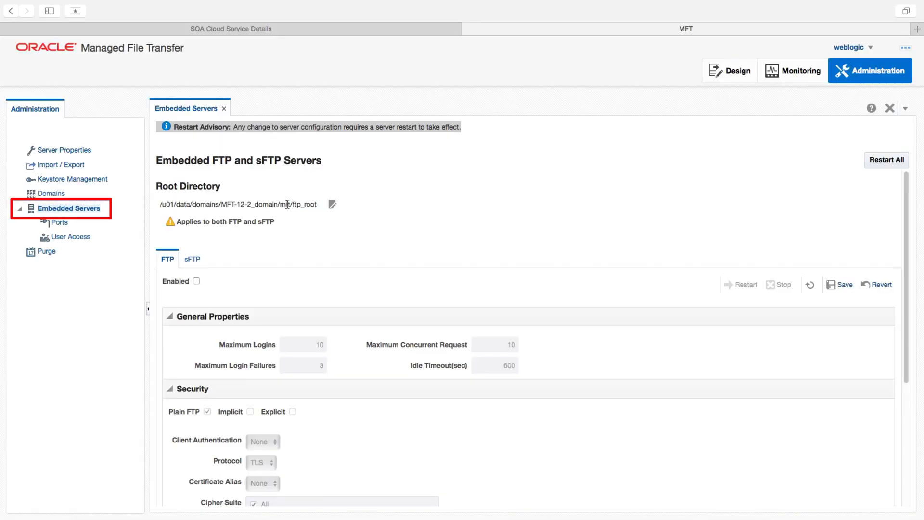
{"action": "right_click", "coordinate": [236, 204]}
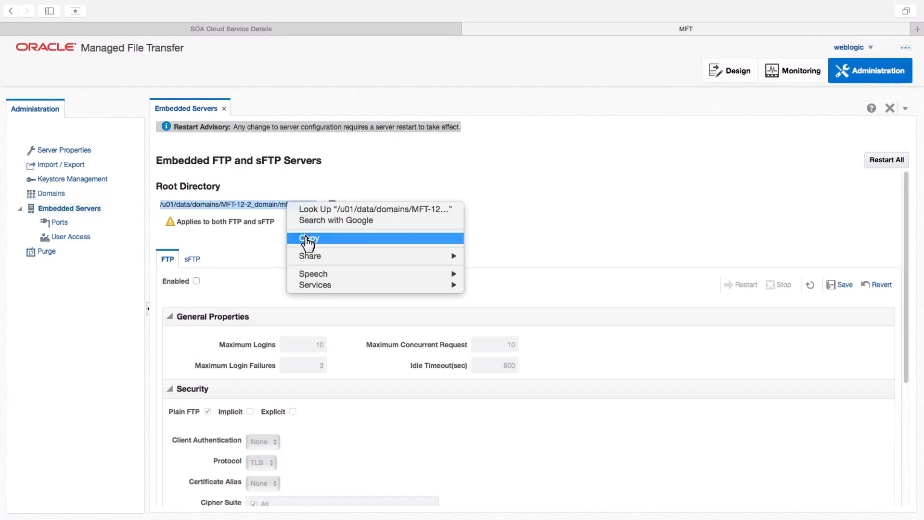
{"action": "left_click", "coordinate": [736, 70]}
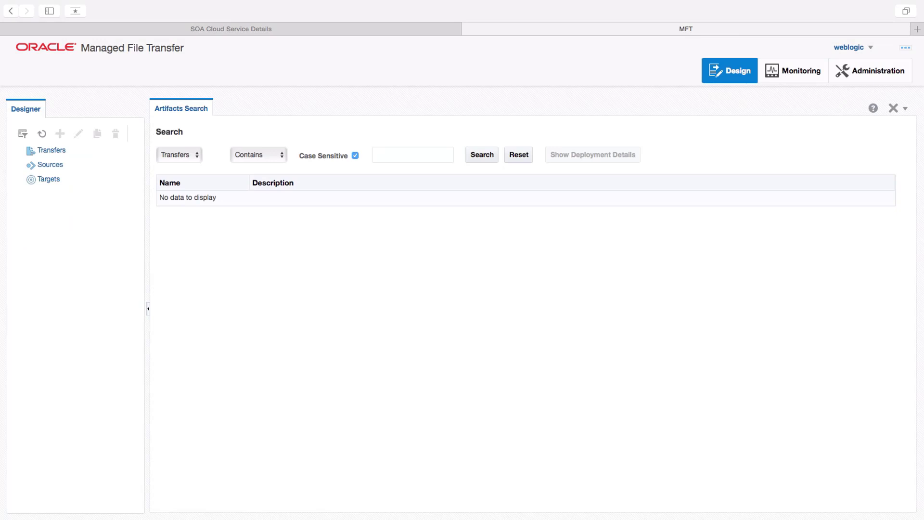
Step: Create a new transfer named 'SFTP HR Data Transfer'
{"action": "left_click", "coordinate": [59, 133]}
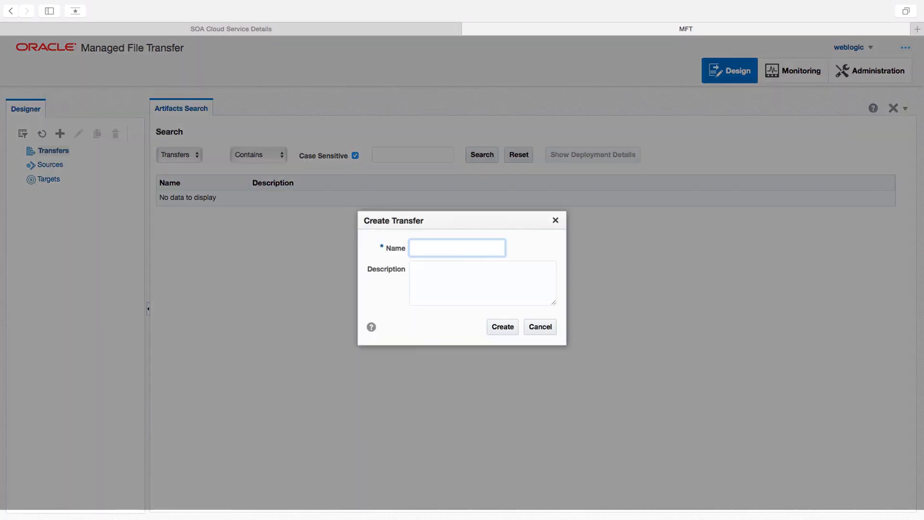
{"action": "type", "text": "SFTP HR Data Transfer"}
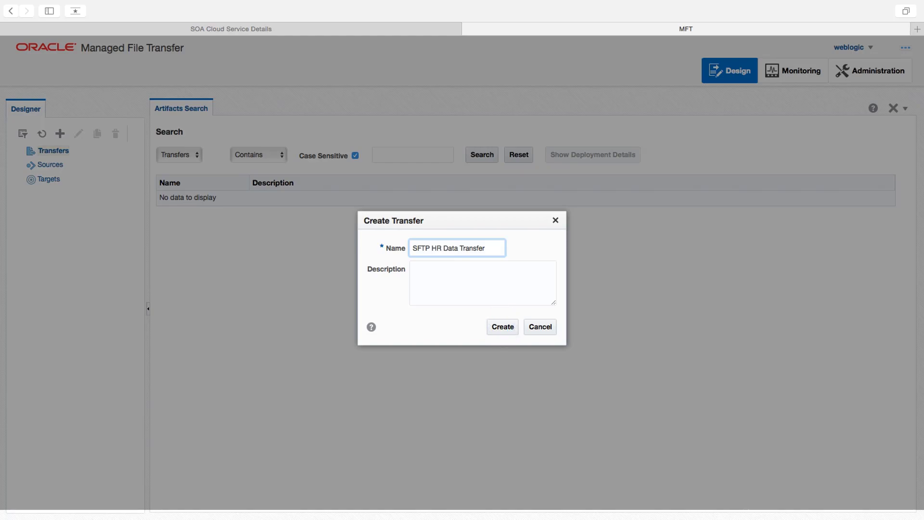
{"action": "left_click", "coordinate": [502, 327]}
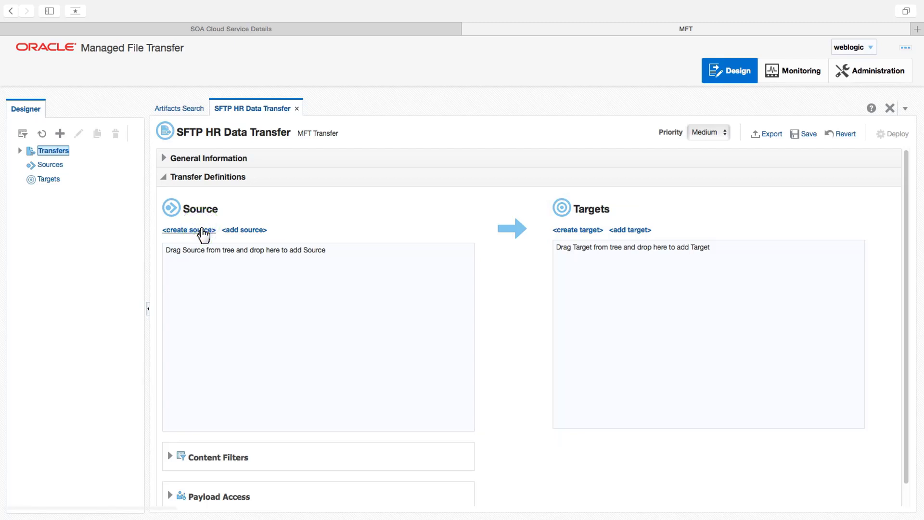
Step: Add sFTP Embedded source 'SFTP HR Data Source' on /partner1 with a *.dat wildcard filter
{"action": "left_click", "coordinate": [188, 230]}
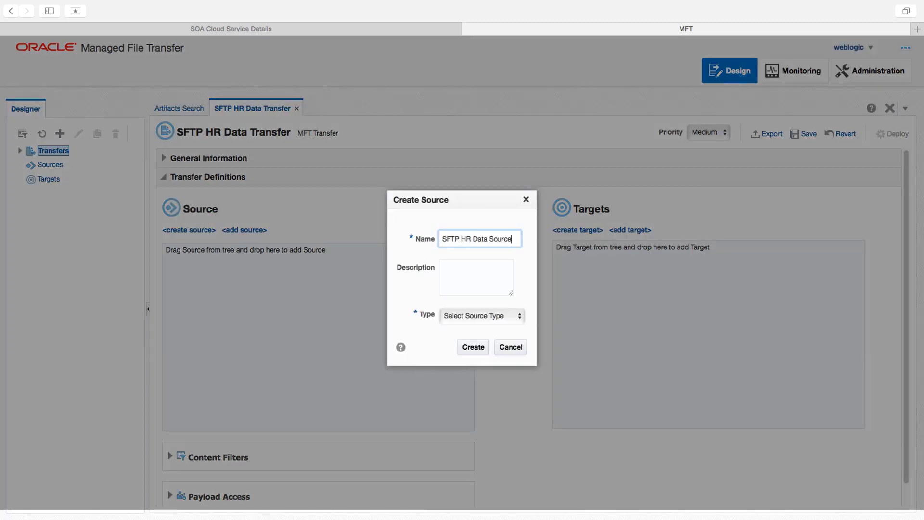
{"action": "left_click", "coordinate": [480, 315]}
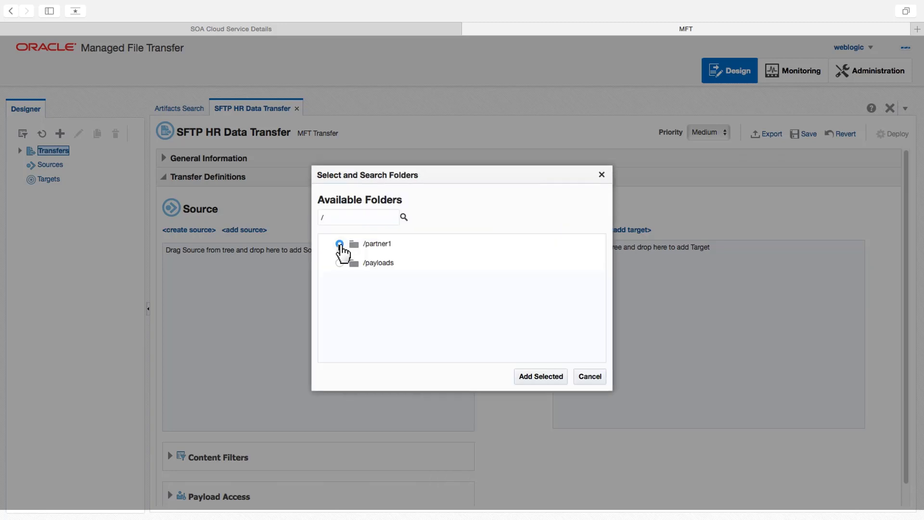
{"action": "left_click", "coordinate": [539, 376]}
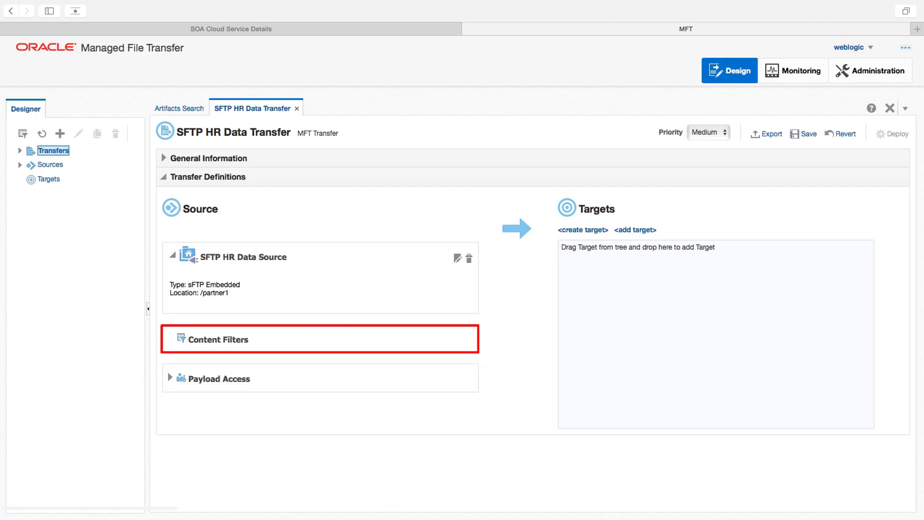
{"action": "left_click", "coordinate": [217, 339]}
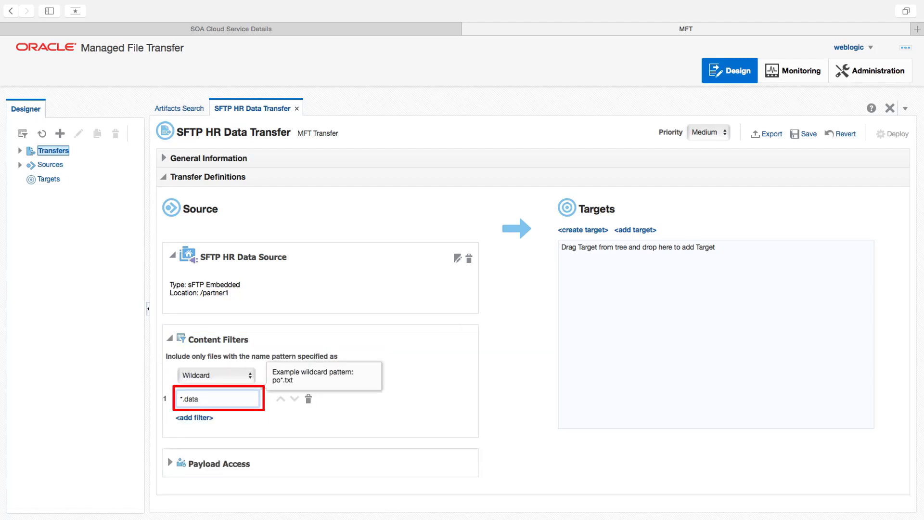
{"action": "left_click", "coordinate": [802, 133]}
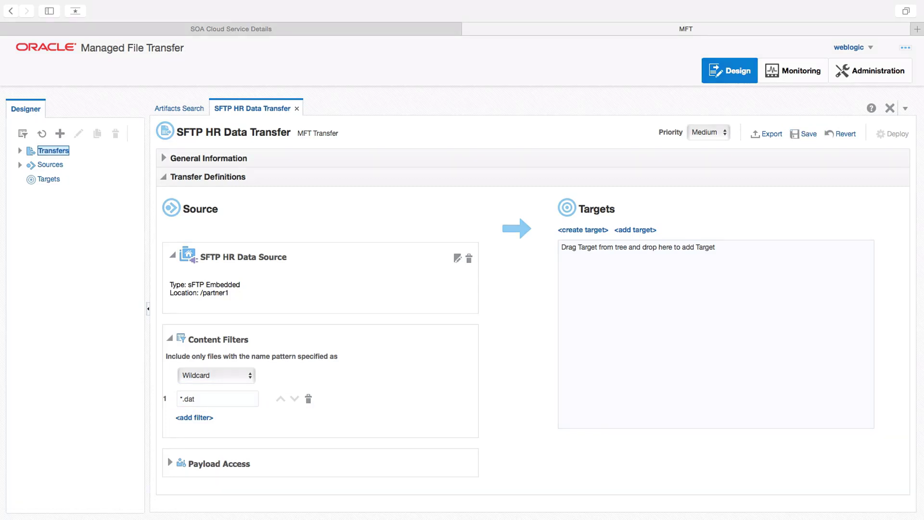
Step: Add File target 'File SFTP Root Target' at /u01/data/domains/MFT-12-2_domain/mft/ftp_root/integration
{"action": "left_click", "coordinate": [582, 230]}
{"action": "type", "text": "File FTP Root Target"}
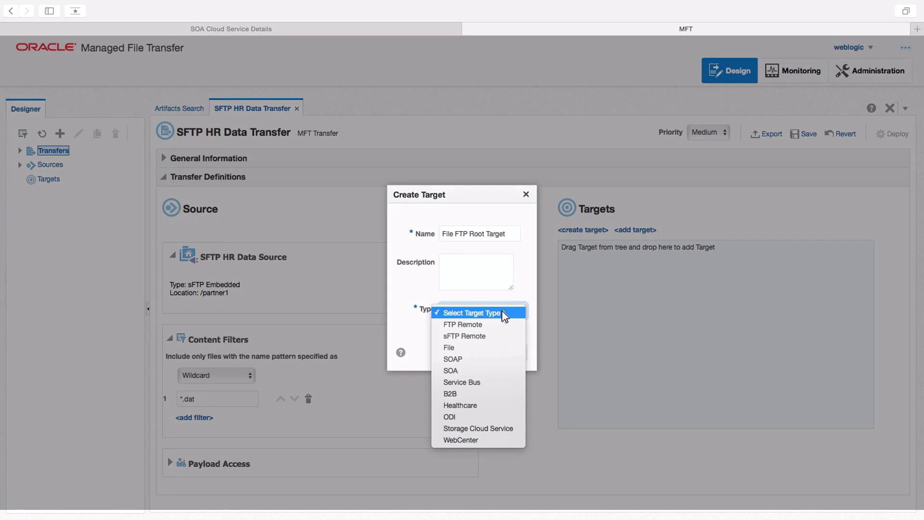
{"action": "left_click", "coordinate": [449, 347]}
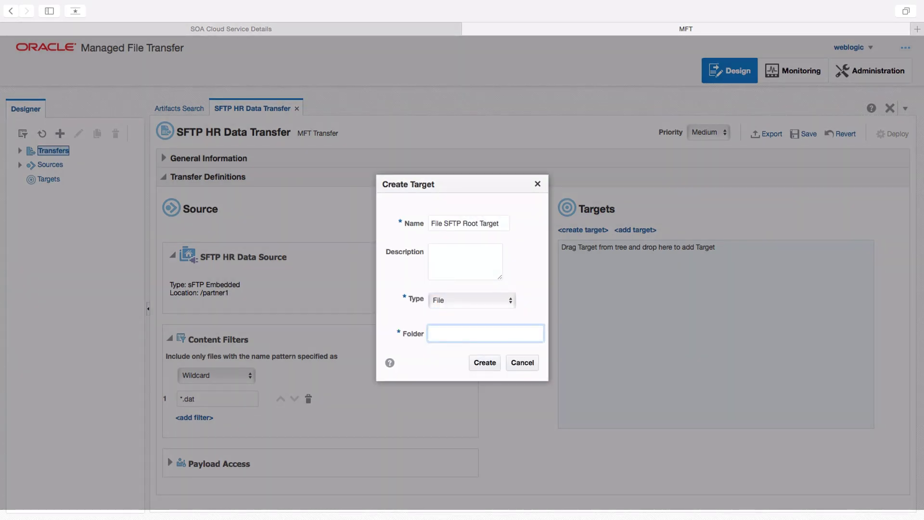
{"action": "type", "text": "2_domain/mft/ftp_root/integration"}
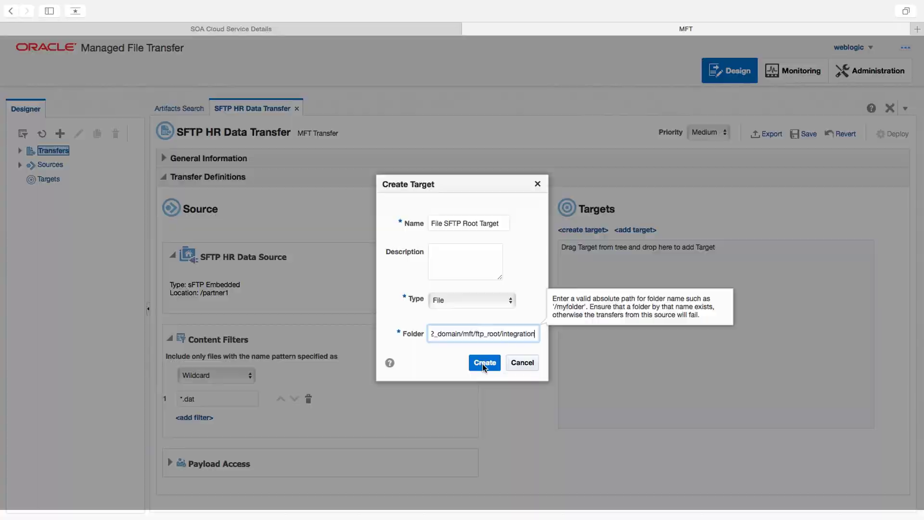
{"action": "left_click", "coordinate": [484, 363]}
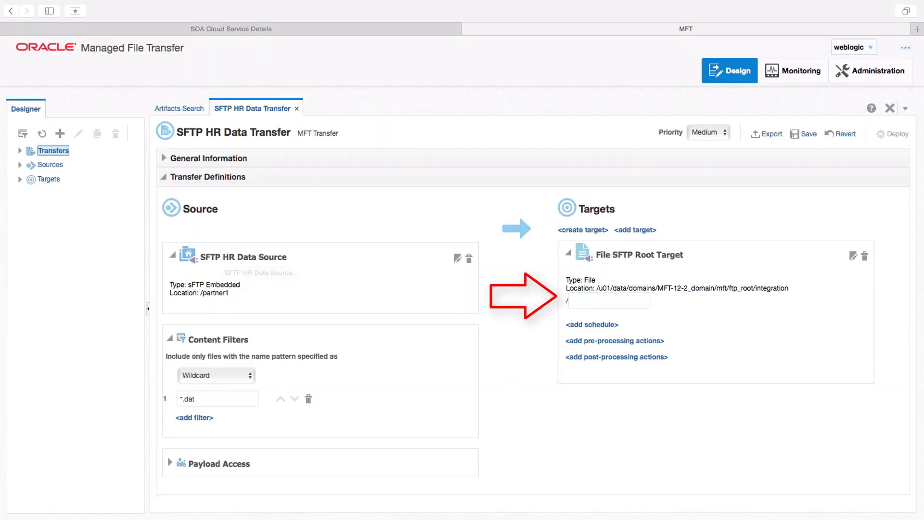
Step: Set the File SFTP Root Target subfolder to hrdata
{"action": "left_click", "coordinate": [609, 301]}
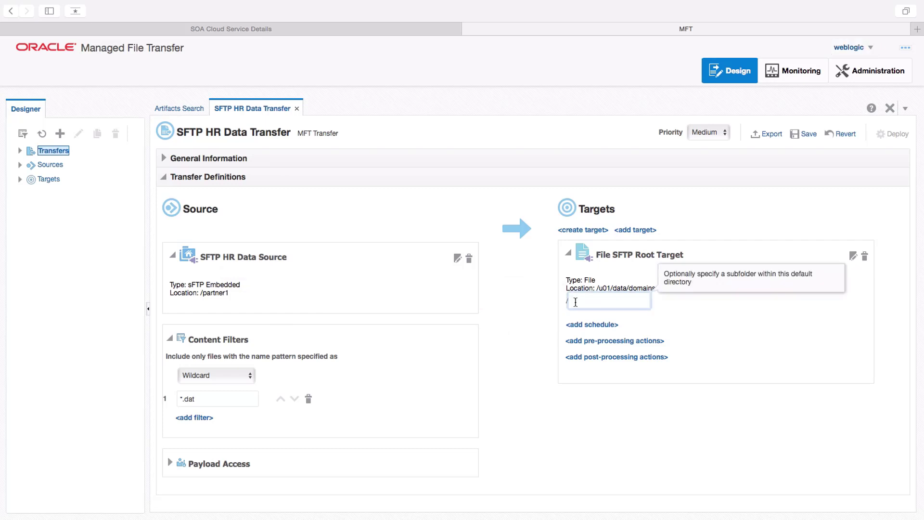
{"action": "left_click", "coordinate": [609, 301]}
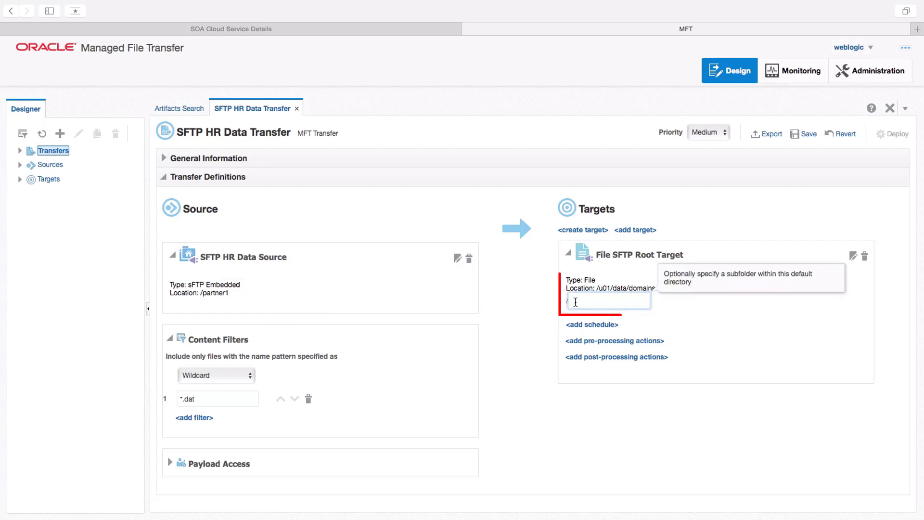
{"action": "type", "text": "hrdate"}
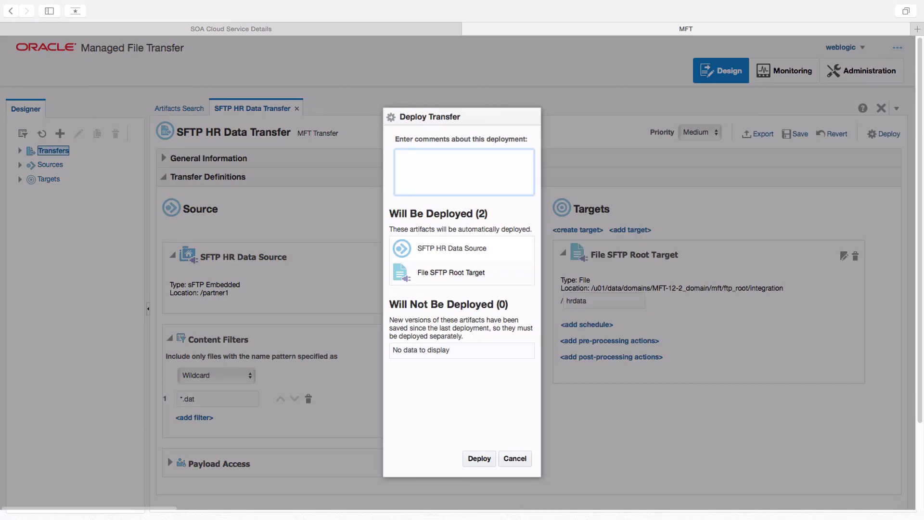
Step: Deploy SFTP HR Data Transfer with its source and target, and acknowledge the success message
{"action": "left_click", "coordinate": [441, 248]}
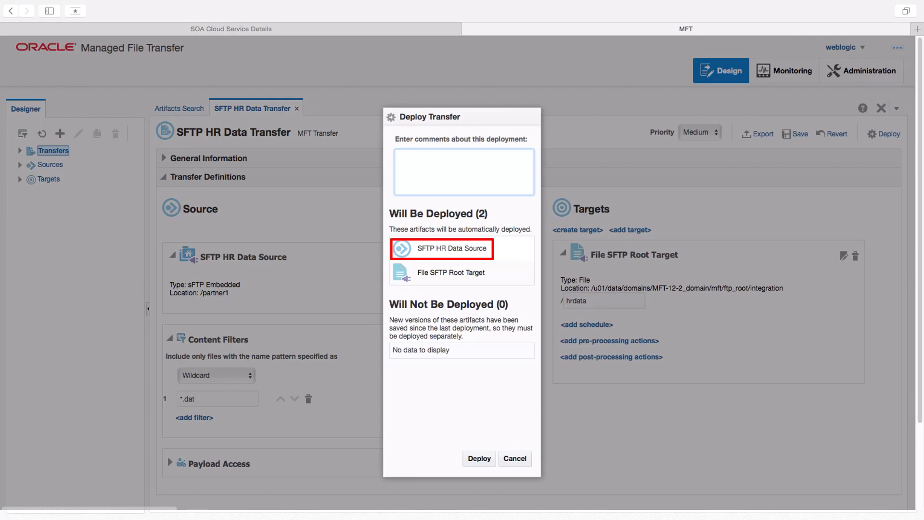
{"action": "left_click", "coordinate": [449, 272]}
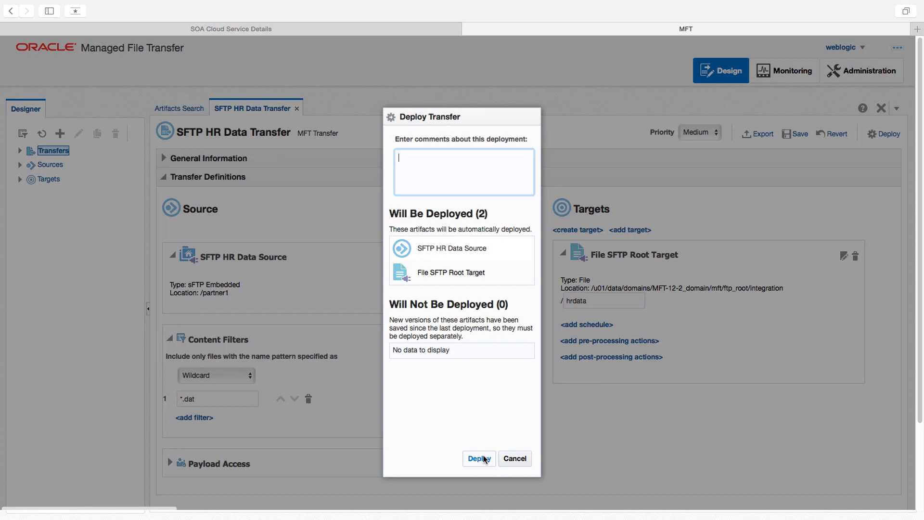
{"action": "left_click", "coordinate": [479, 459]}
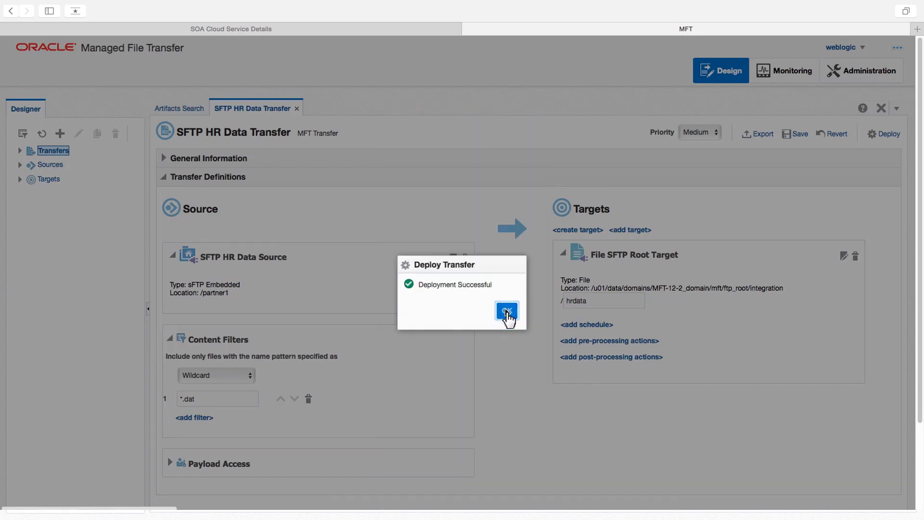
{"action": "left_click", "coordinate": [505, 312]}
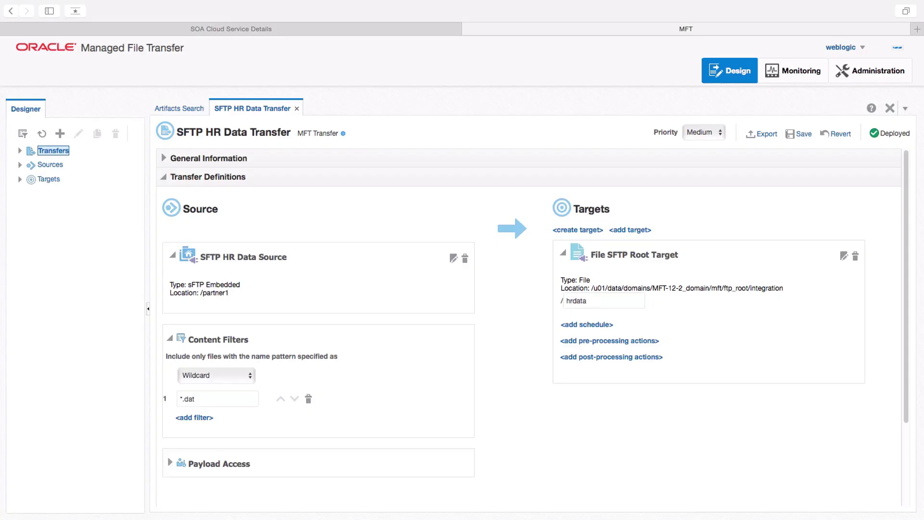